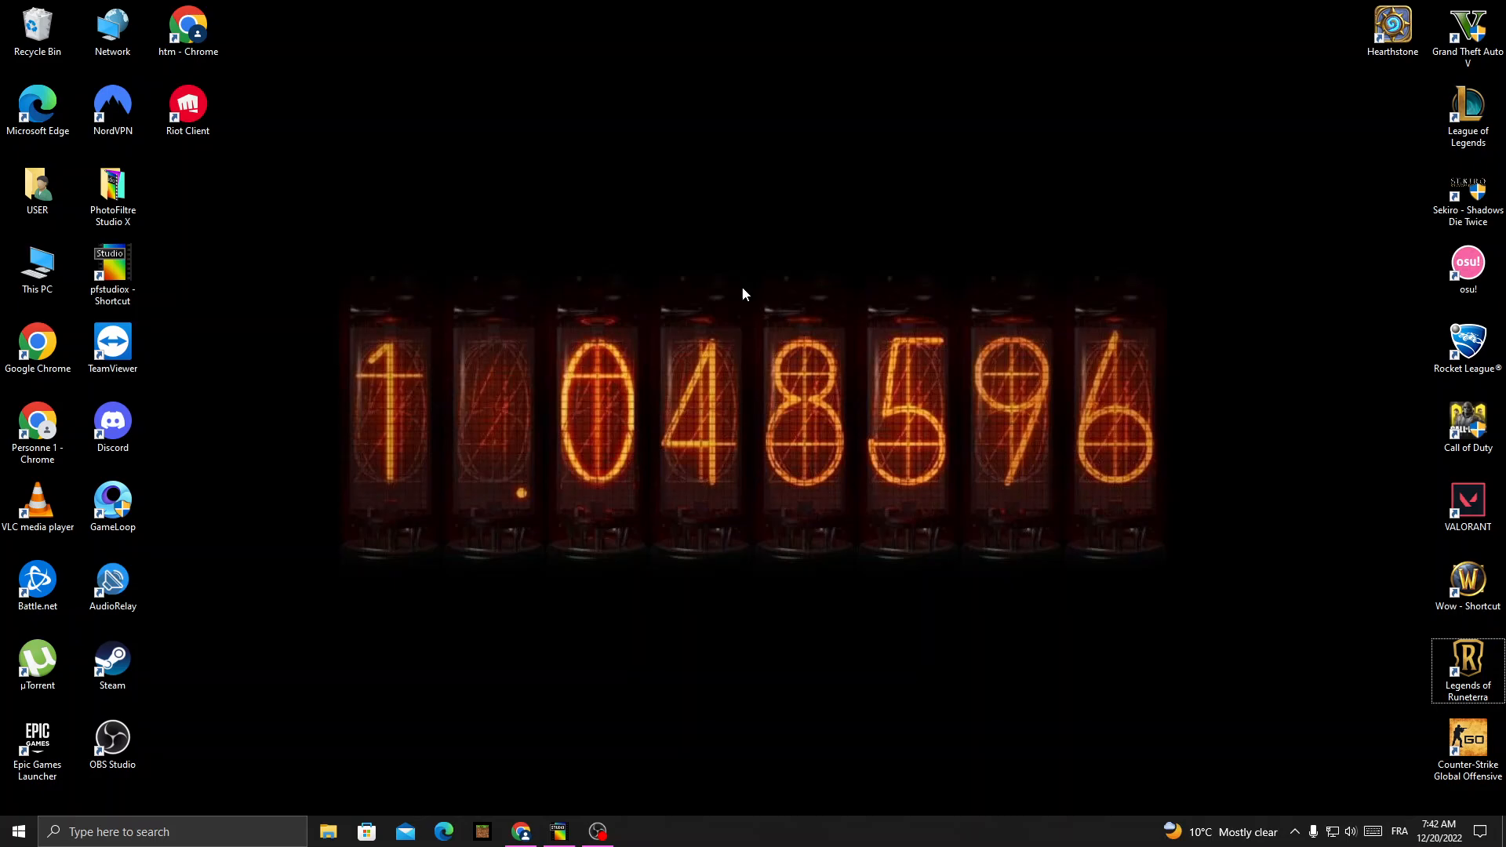
mouse_move(660, 640)
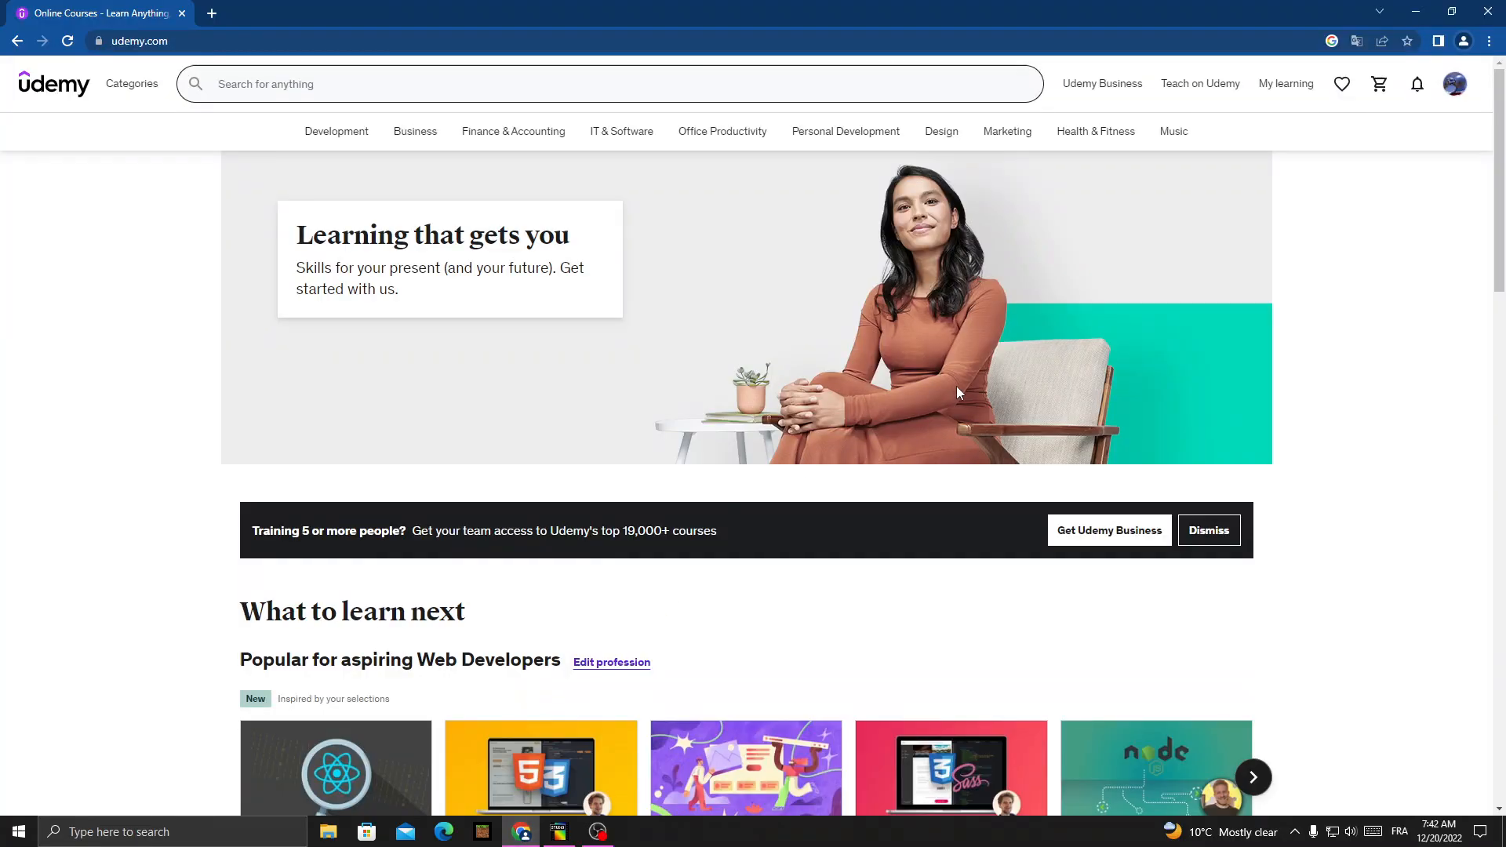
- Go to the account's Public profile edit page from the avatar menu
click(1415, 84)
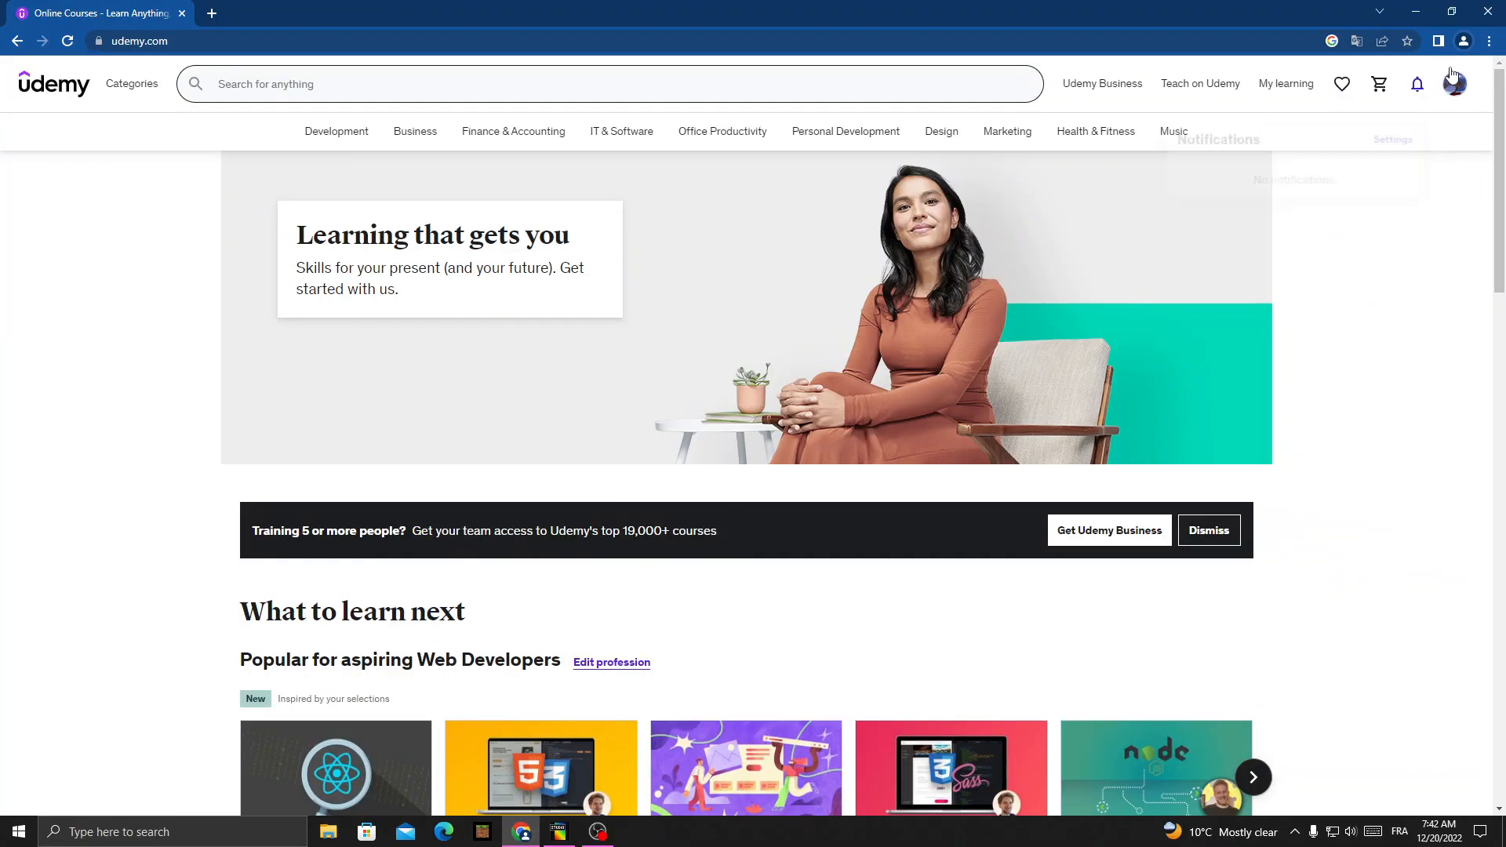
click(1454, 84)
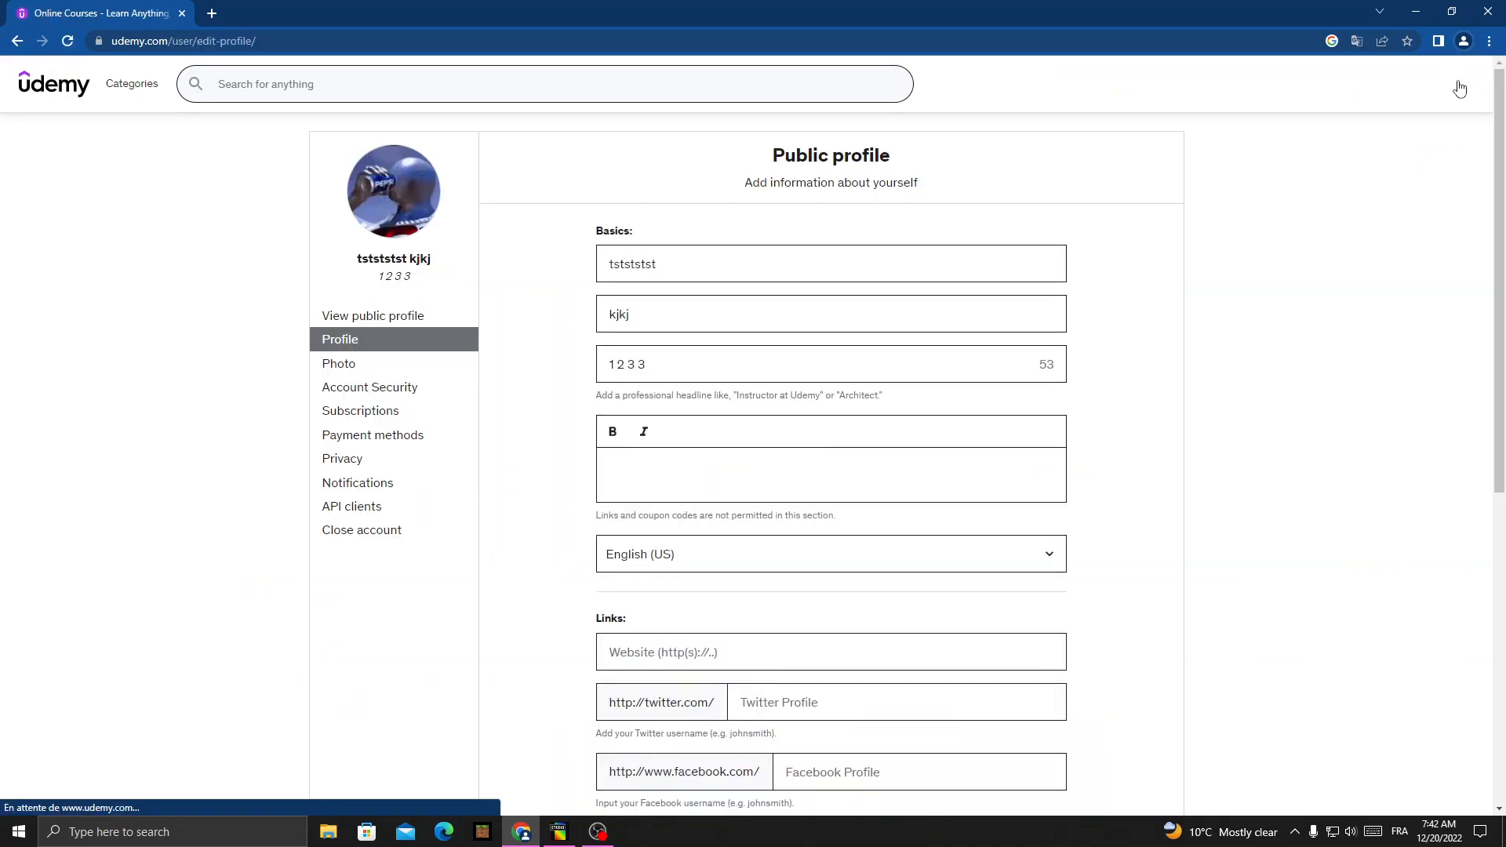
mouse_move(342, 459)
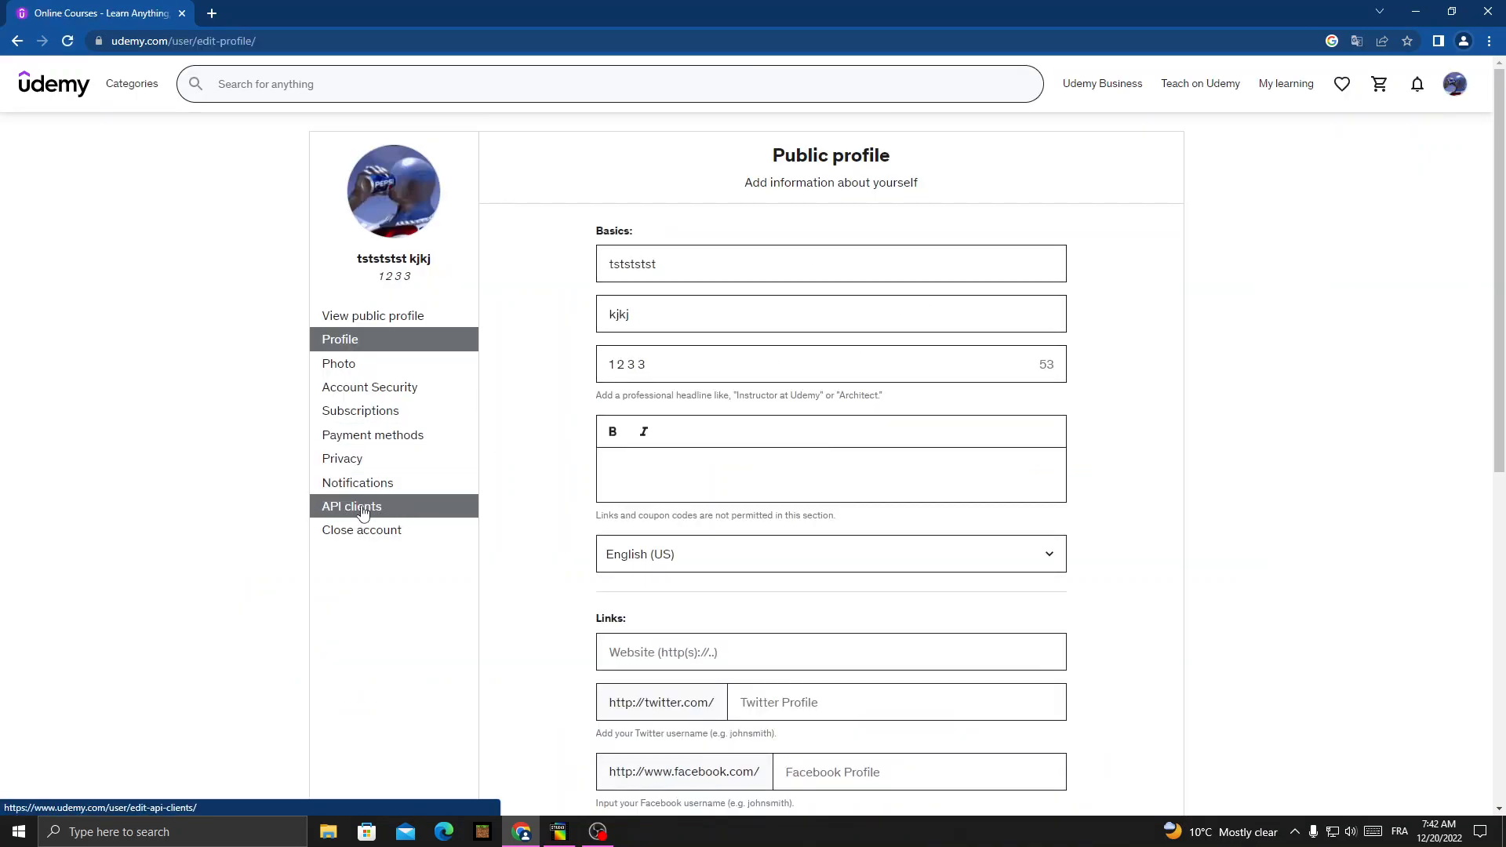
- Show the API Clients settings page with the Affiliate API request option
click(350, 506)
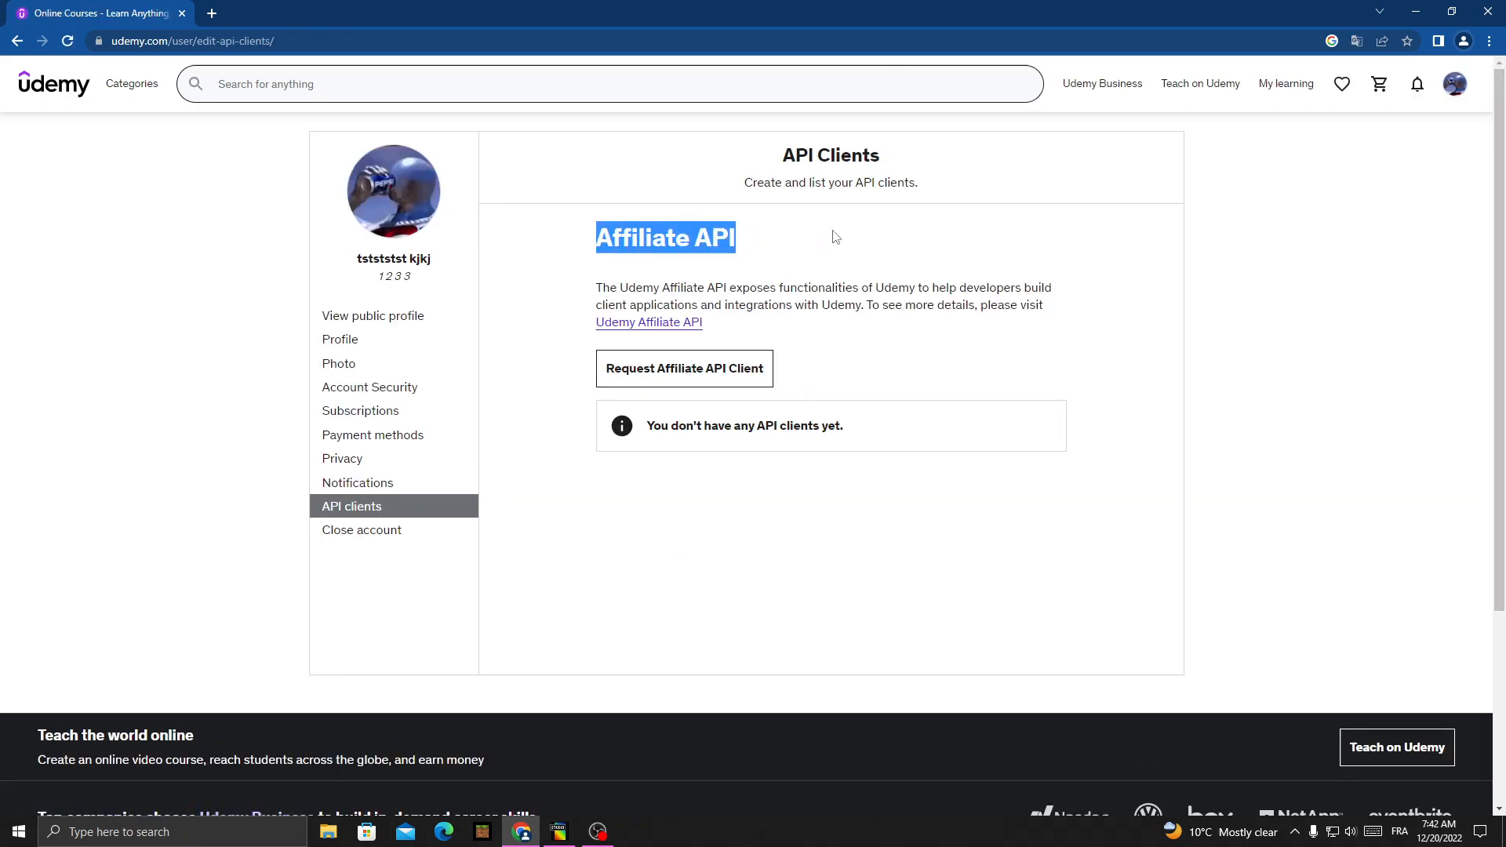
mouse_move(762, 233)
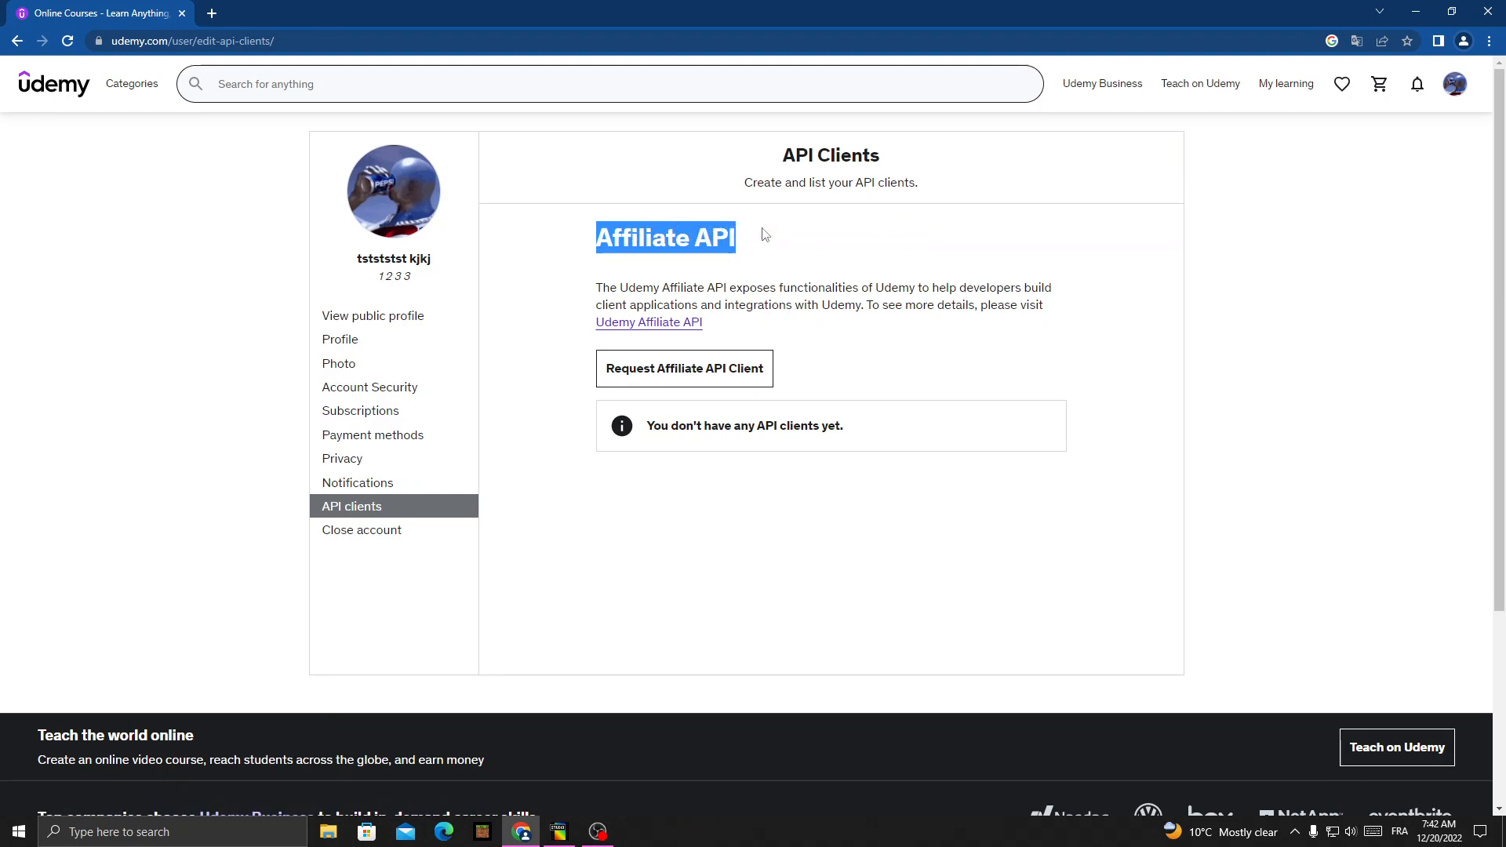
mouse_move(664, 501)
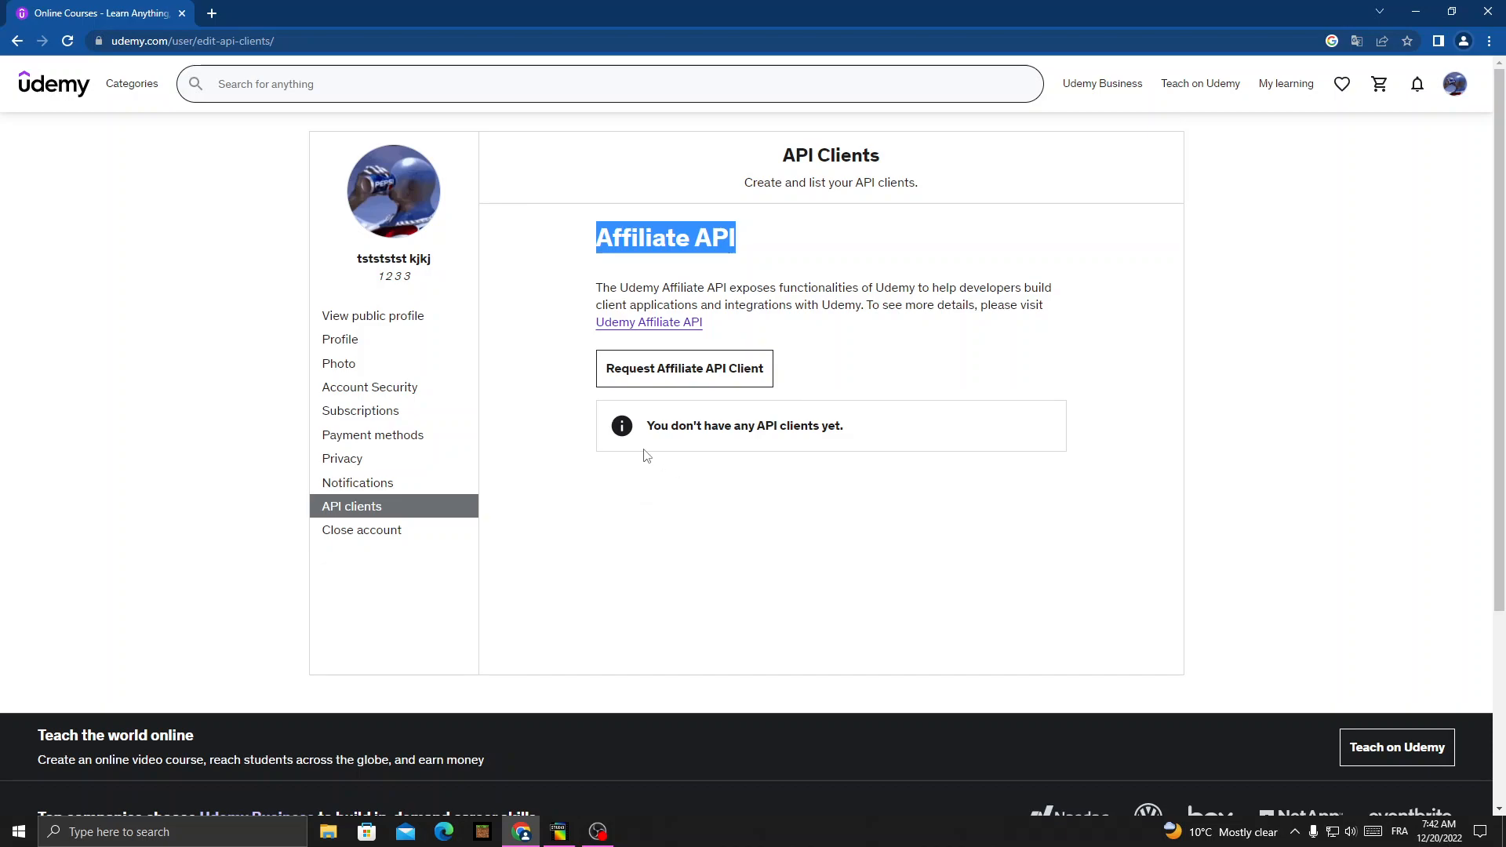
mouse_move(355, 170)
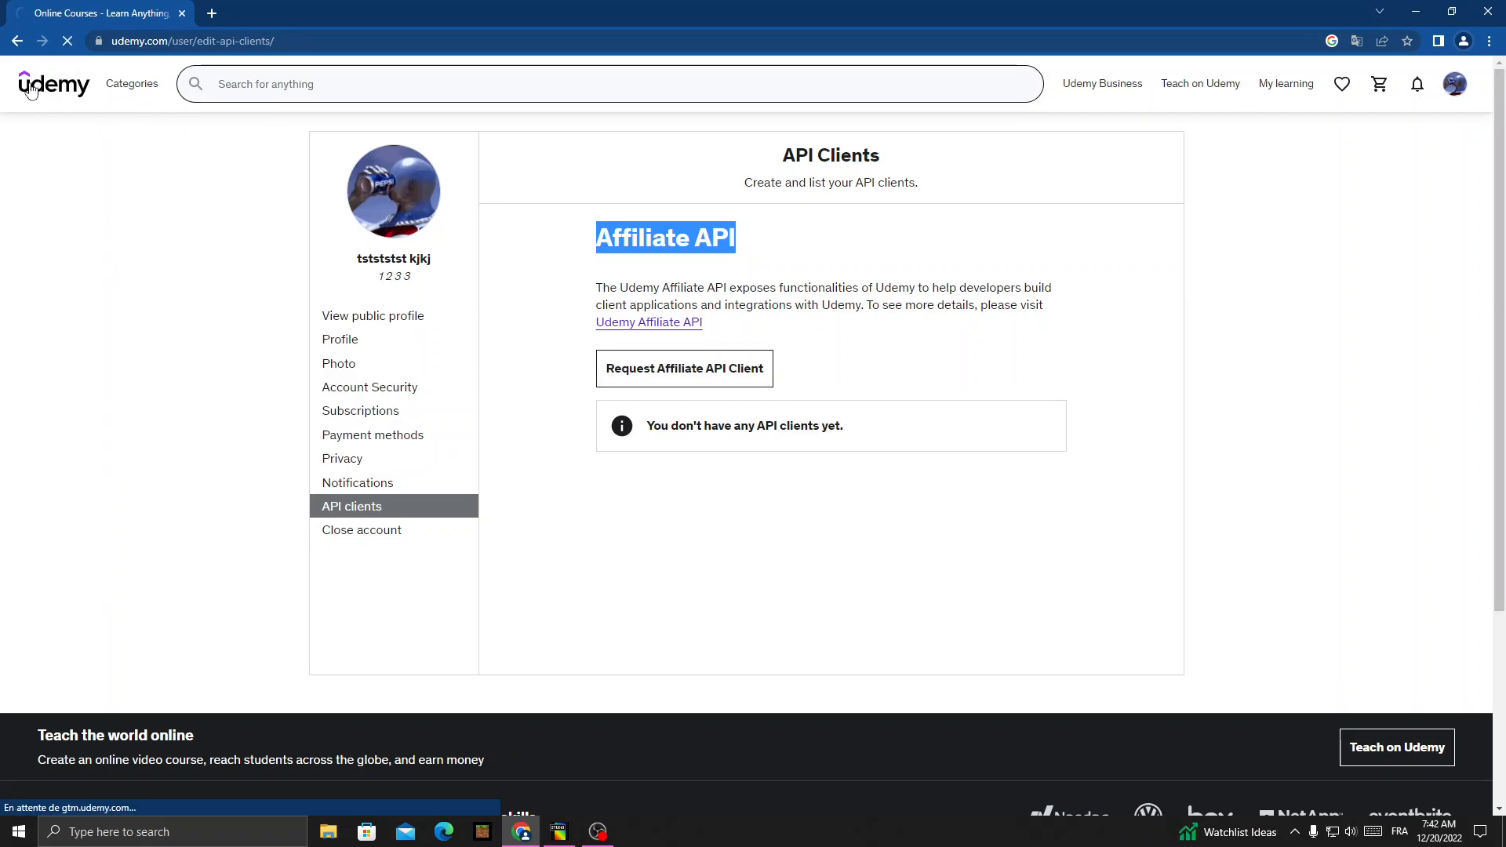
- Return to the Udemy home page and scroll down to the course recommendations
click(52, 85)
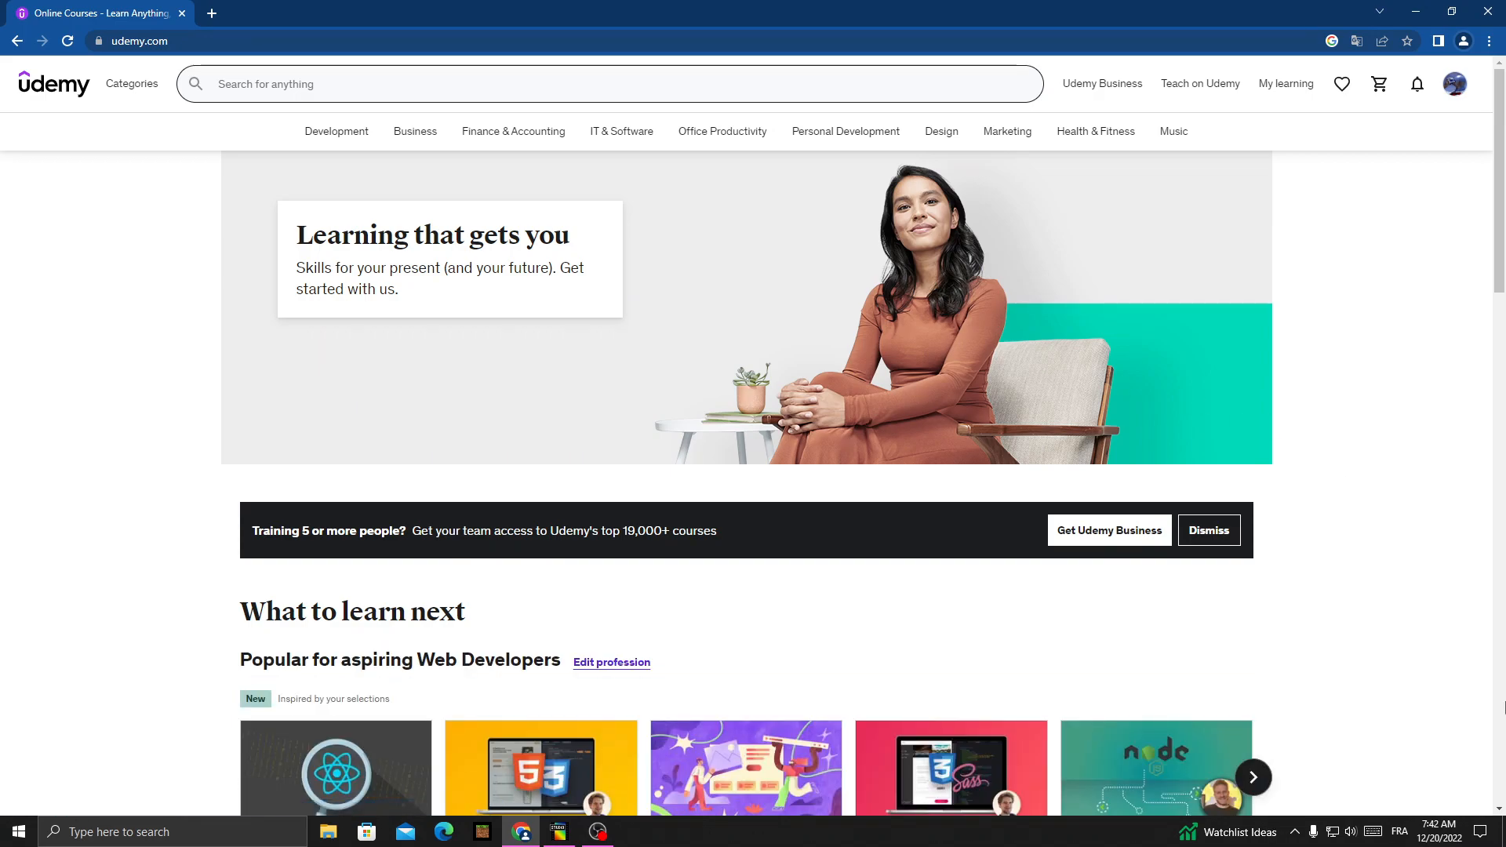
scroll(down, 3)
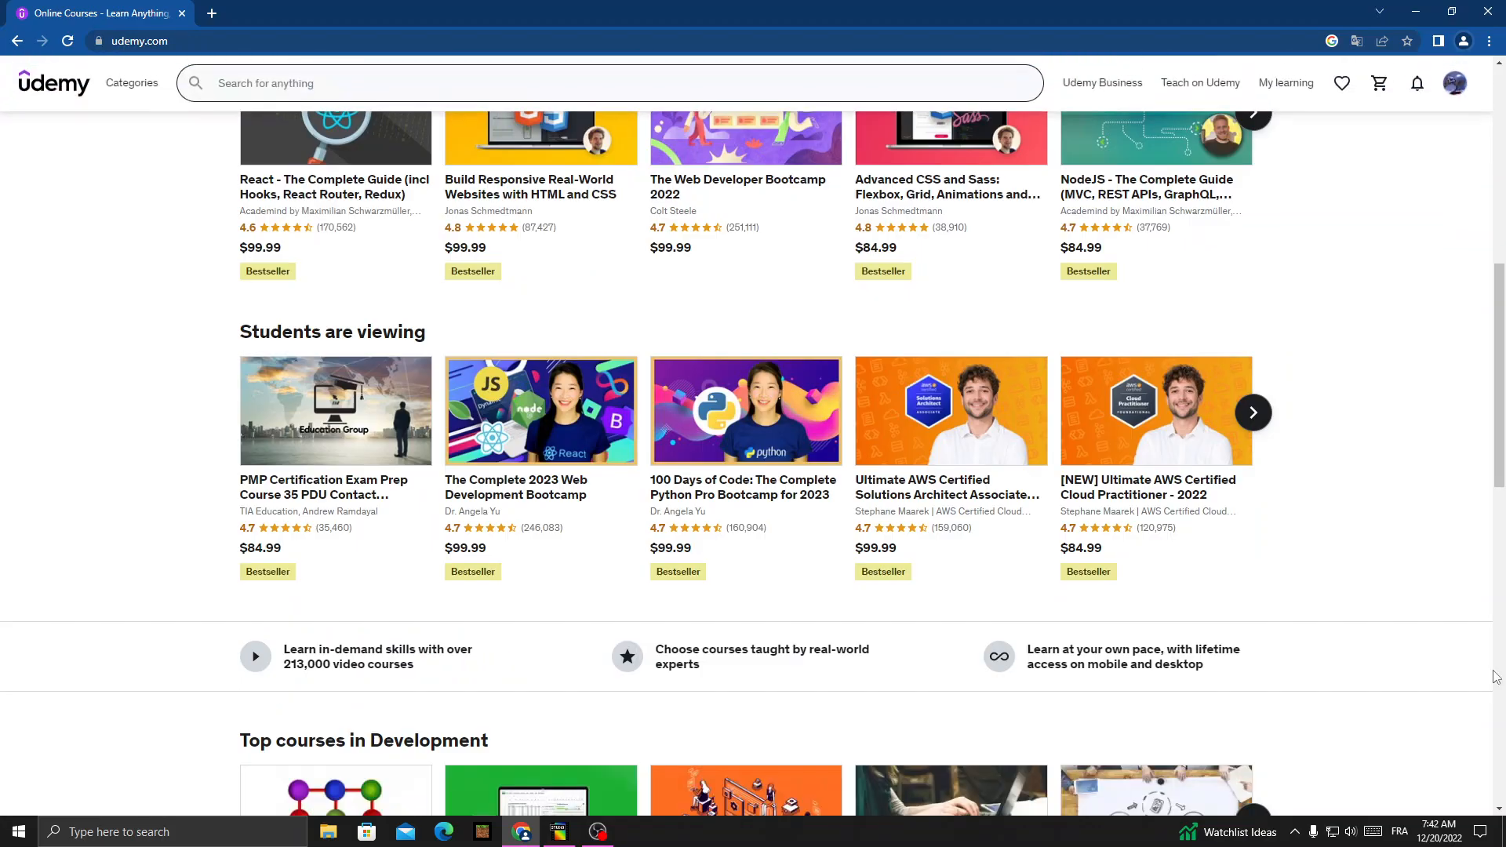